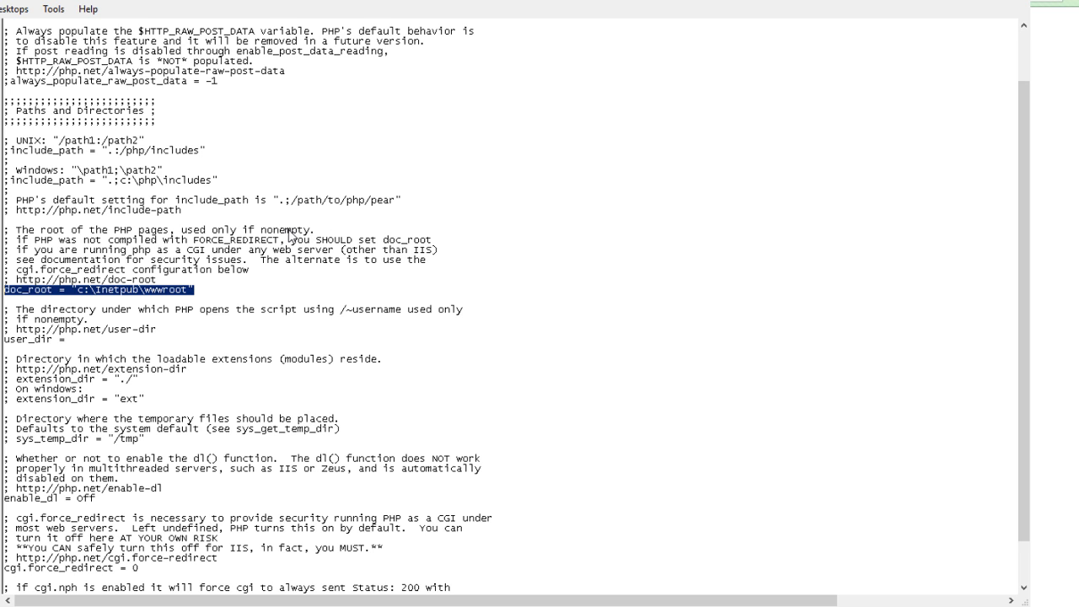
pyautogui.moveTo(295, 249)
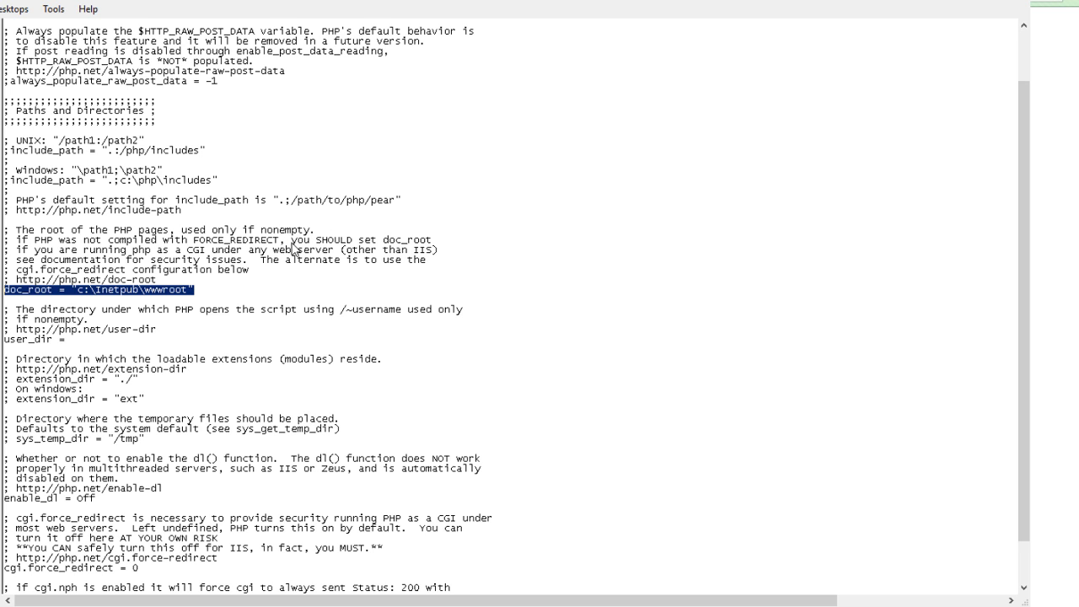
pyautogui.moveTo(158, 248)
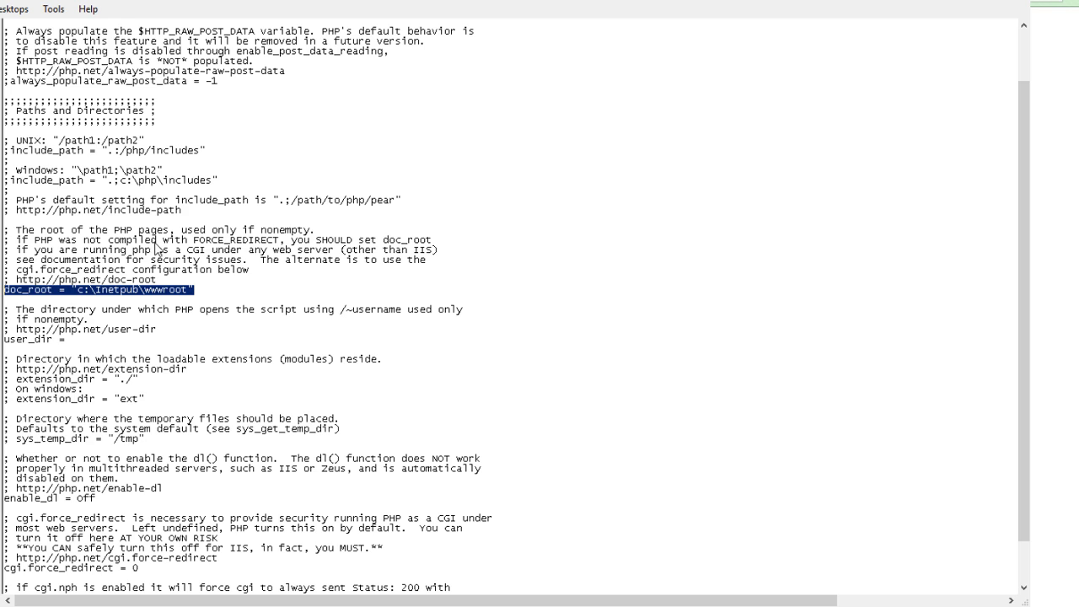
pyautogui.moveTo(156, 249)
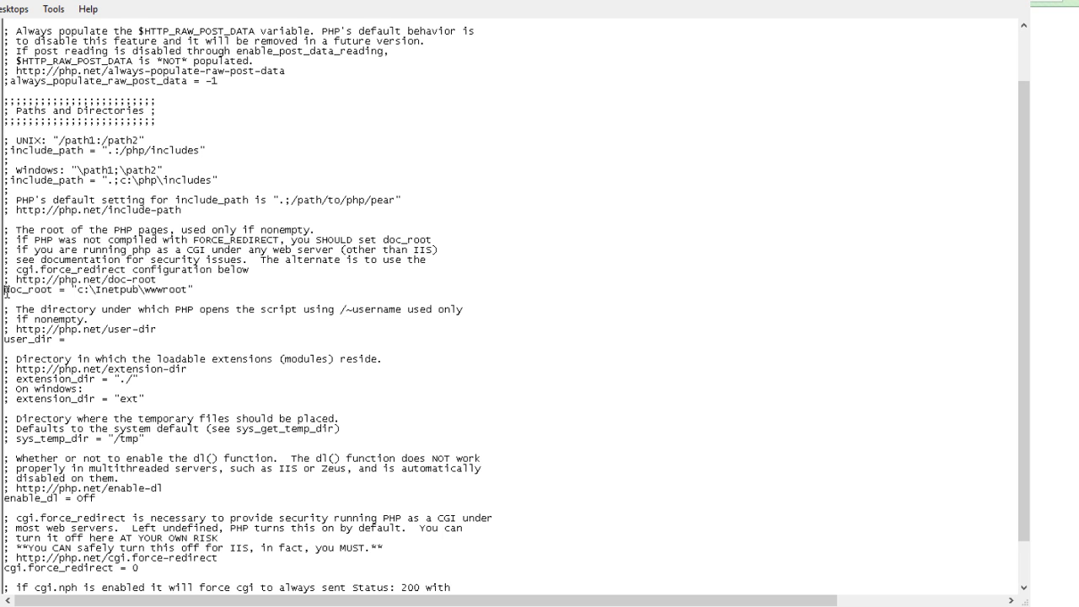
pyautogui.moveTo(902, 71)
pyautogui.write('; ')
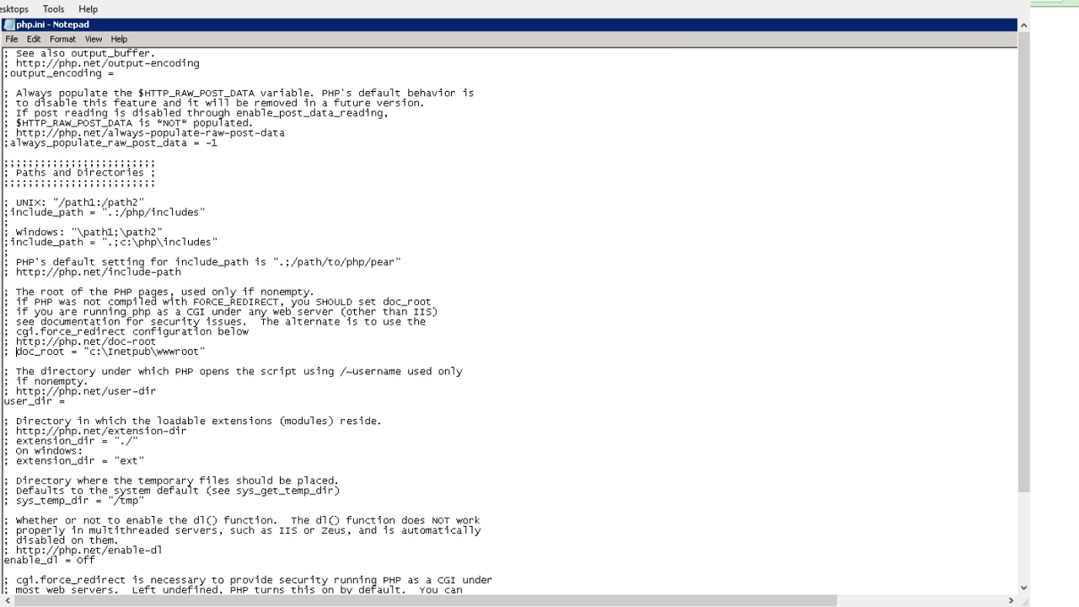
pyautogui.moveTo(329, 514)
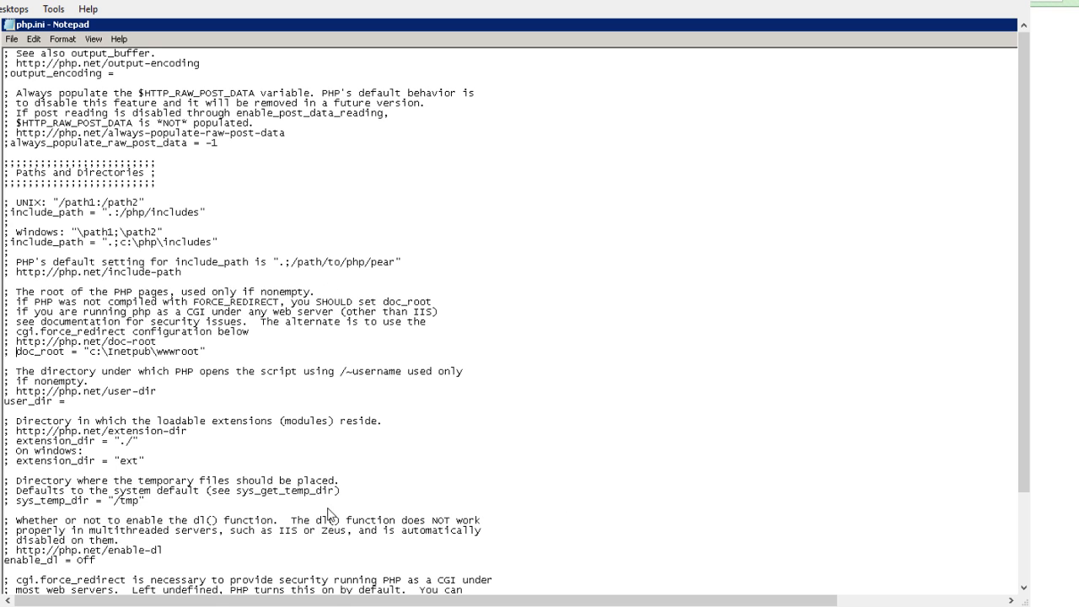
pyautogui.moveTo(331, 563)
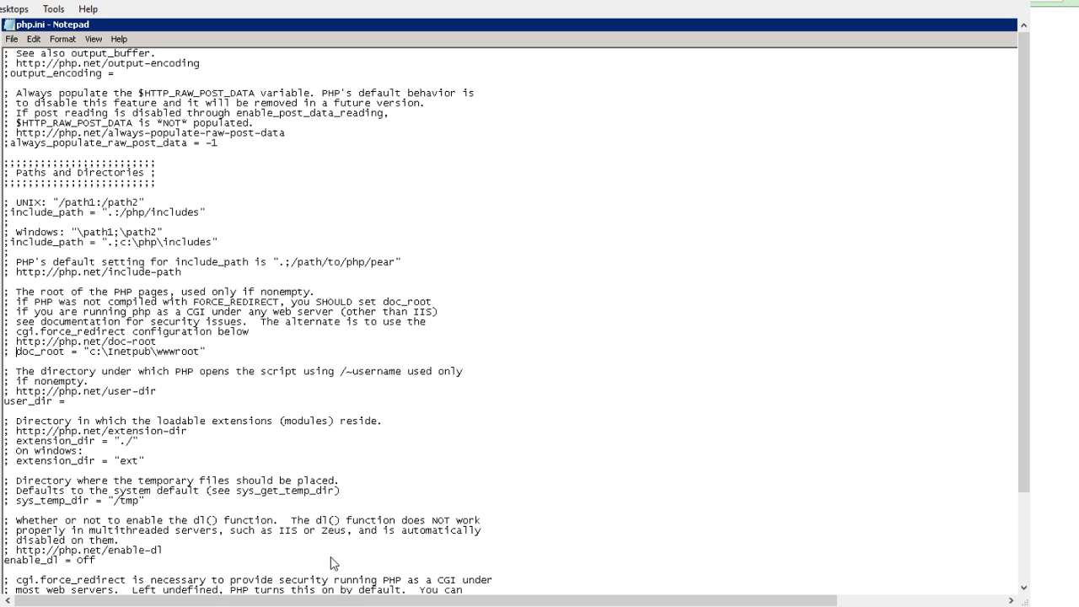